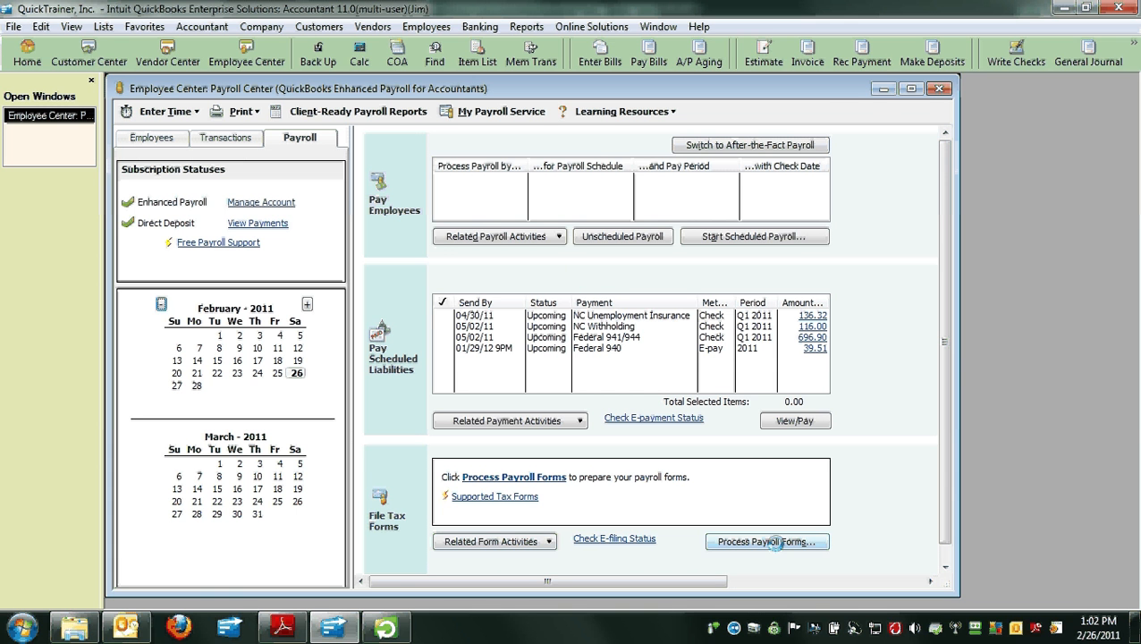
# Step: Begin a federal quarterly Form 941 with Quarter Ending 6/30/10
pyautogui.click(766, 540)
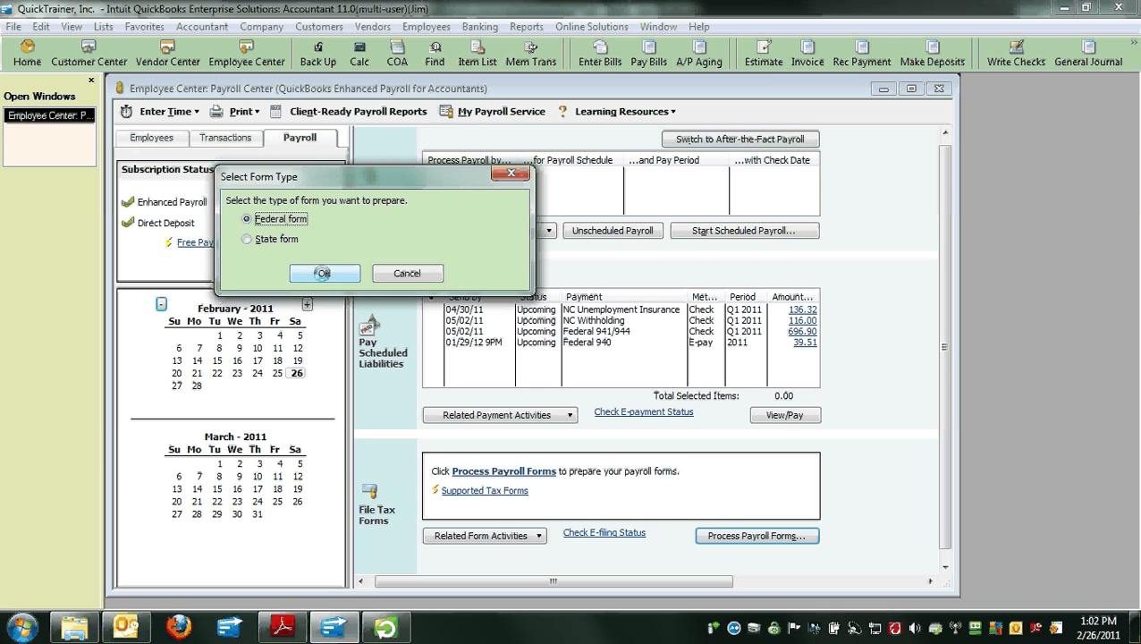
pyautogui.click(324, 272)
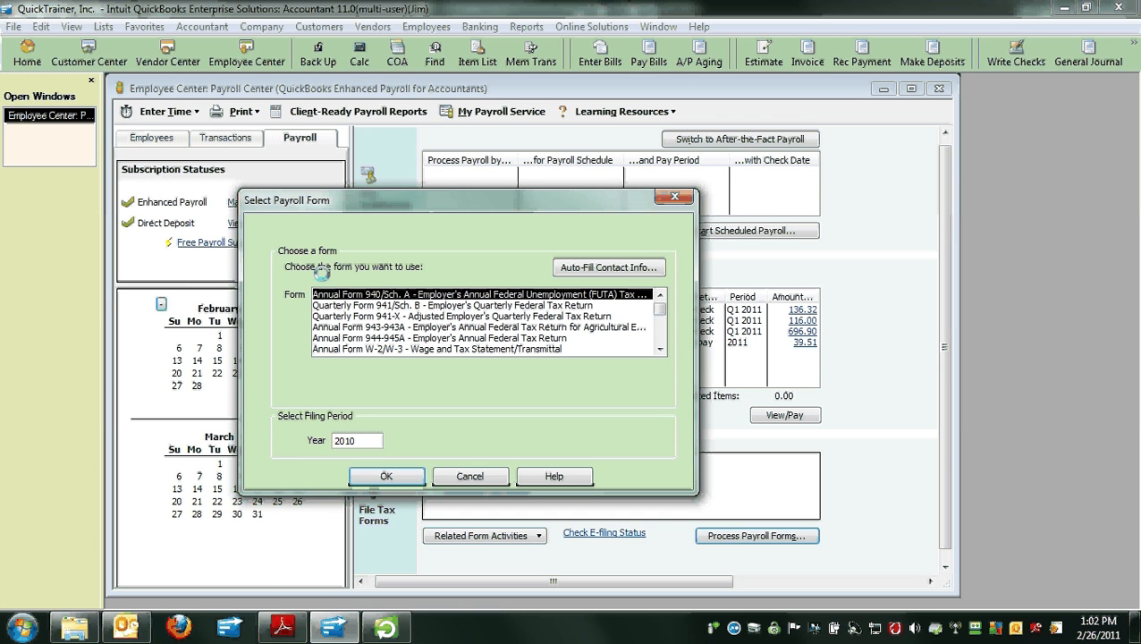
pyautogui.click(451, 304)
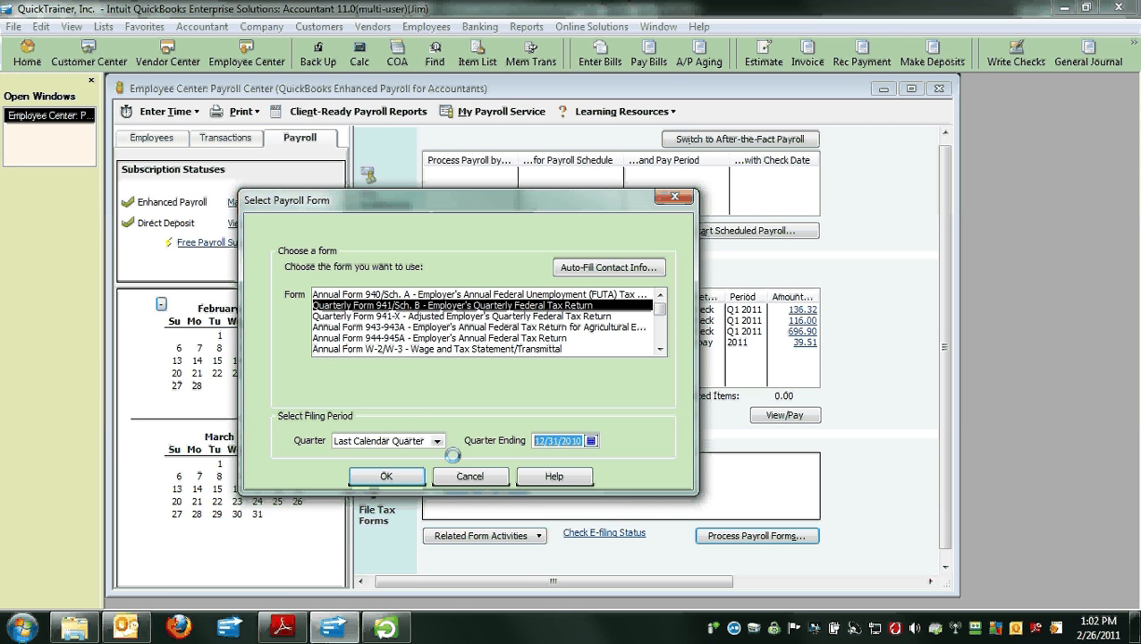
pyautogui.write('6/30/10')
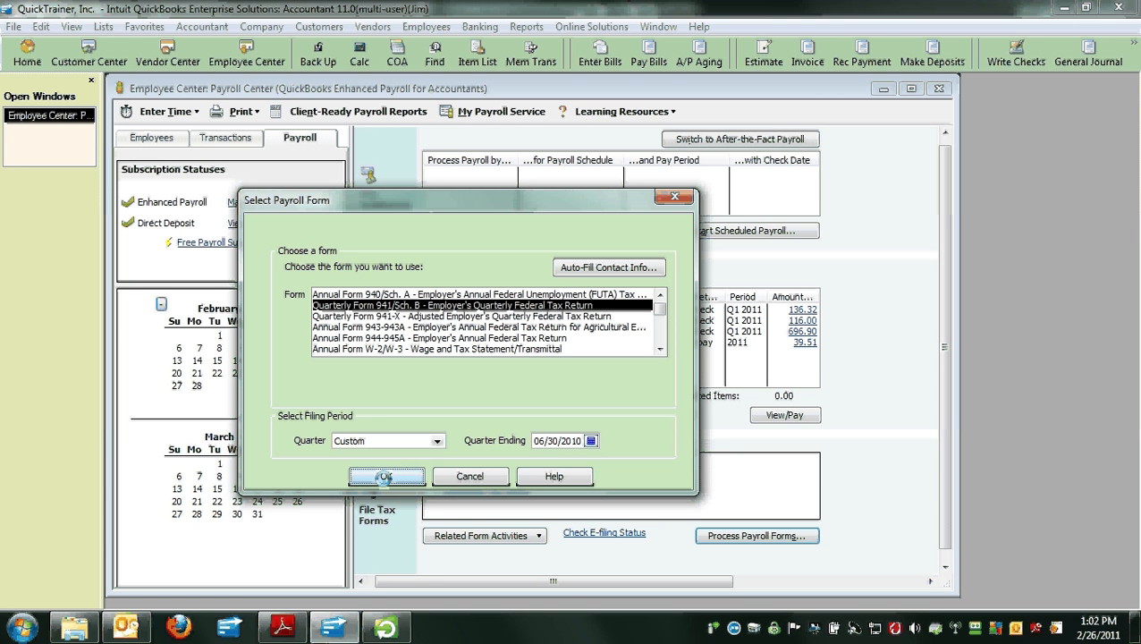
pyautogui.click(469, 476)
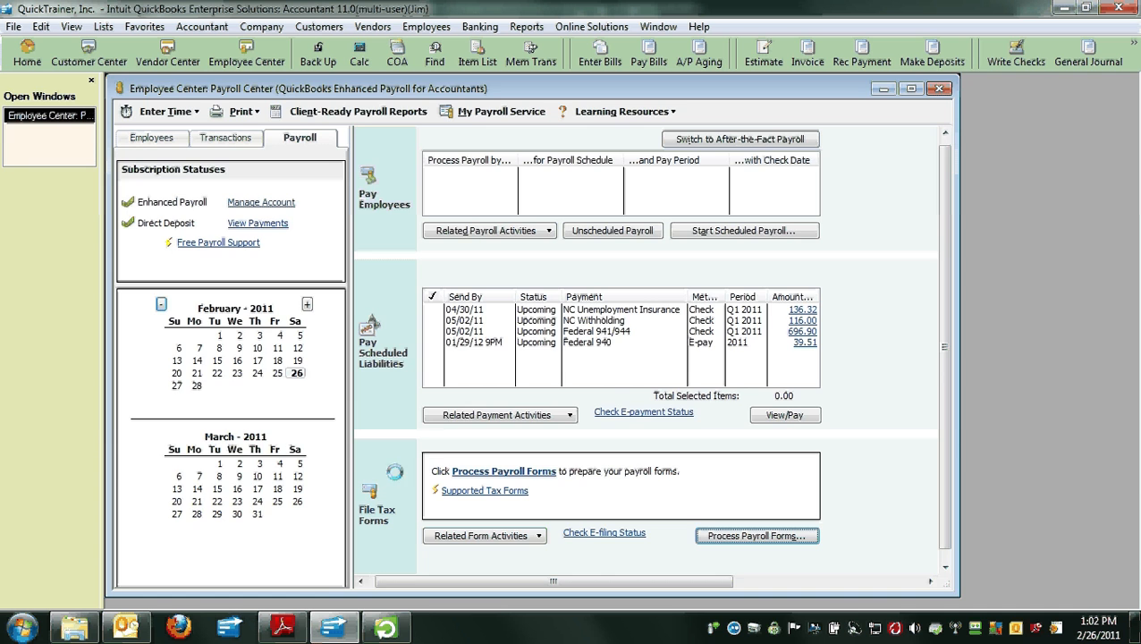
pyautogui.click(939, 87)
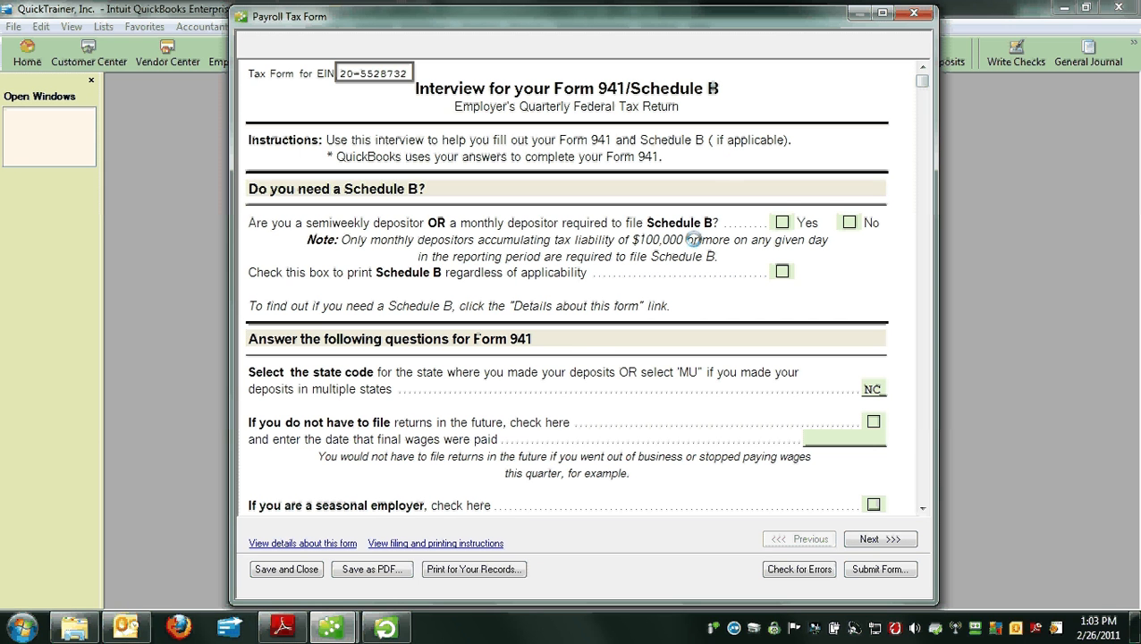
# Step: Answer No for Schedule B and advance to the April–June 2010 Form 941
pyautogui.click(847, 222)
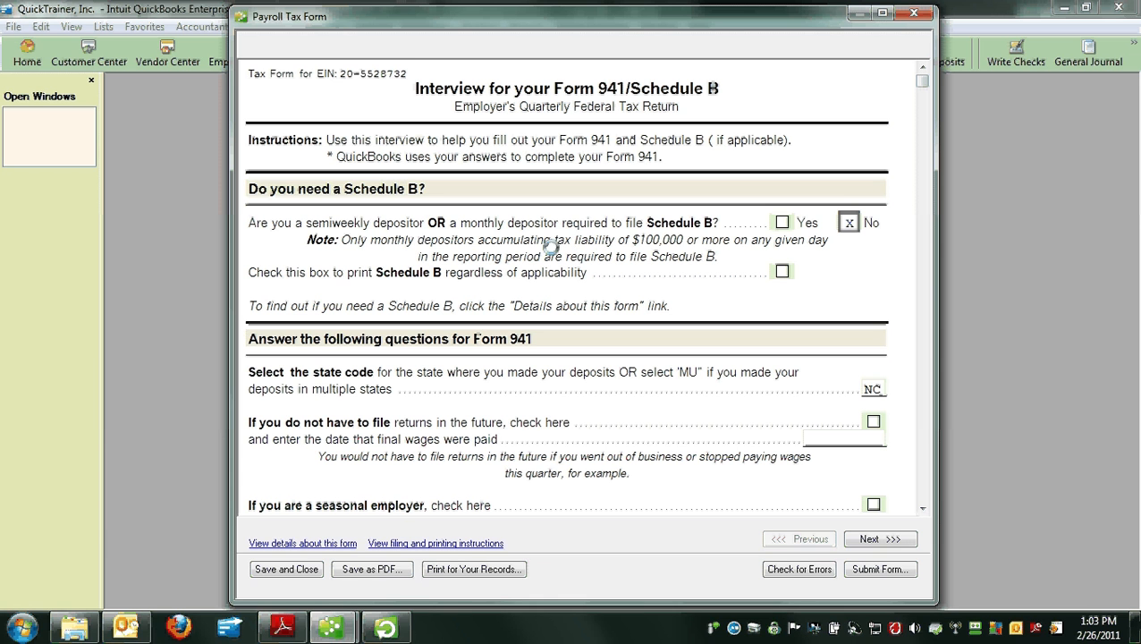
pyautogui.moveTo(611, 232)
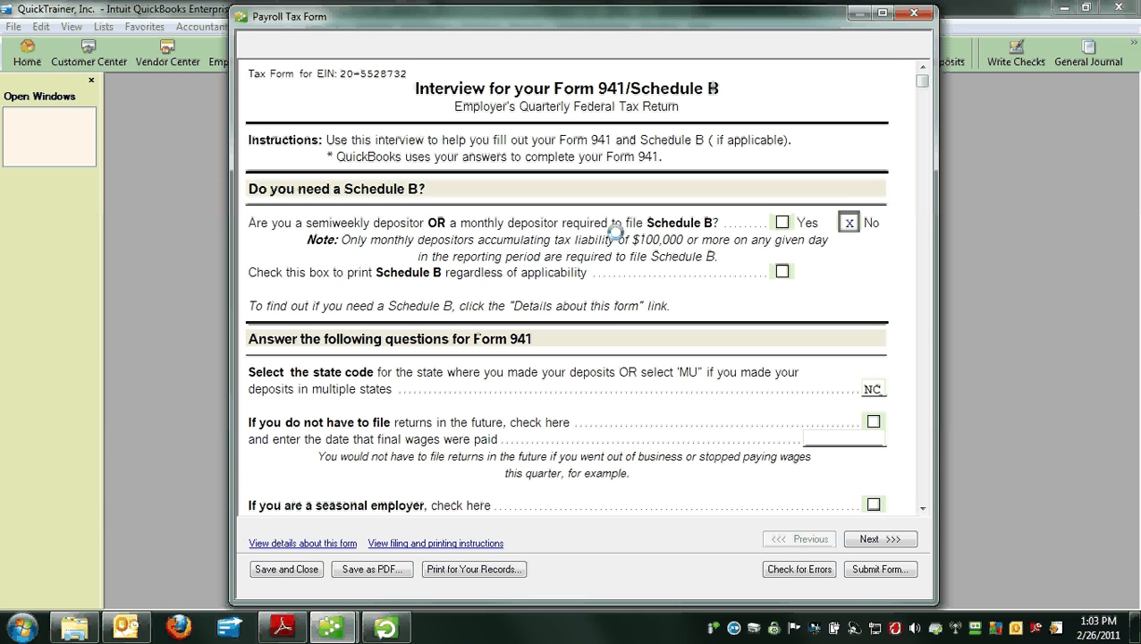
pyautogui.moveTo(794, 243)
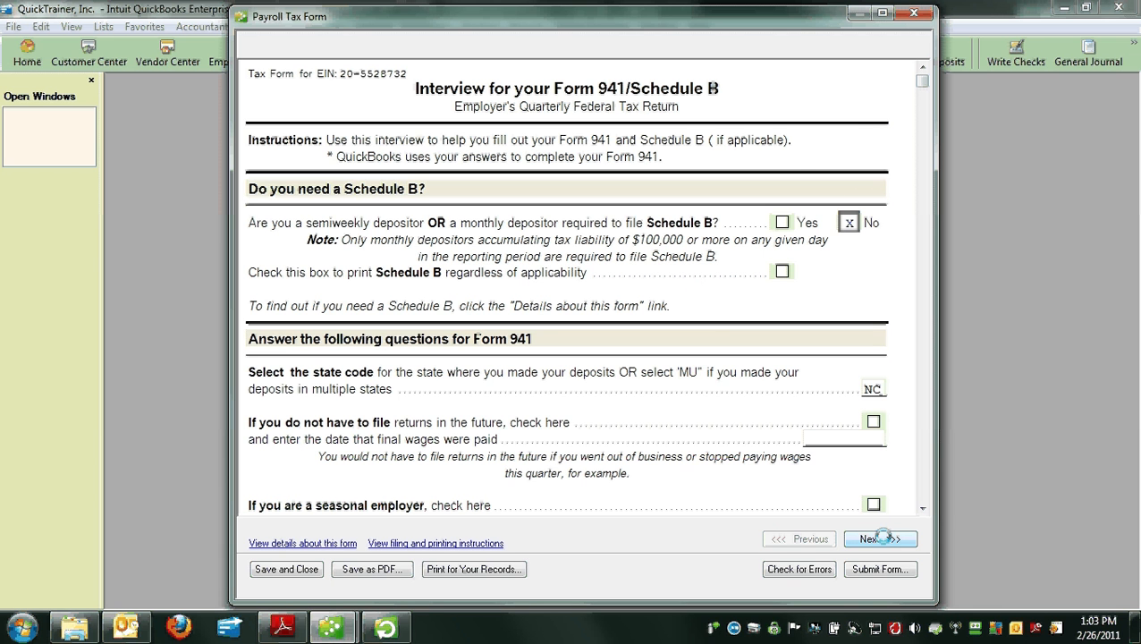
pyautogui.click(880, 539)
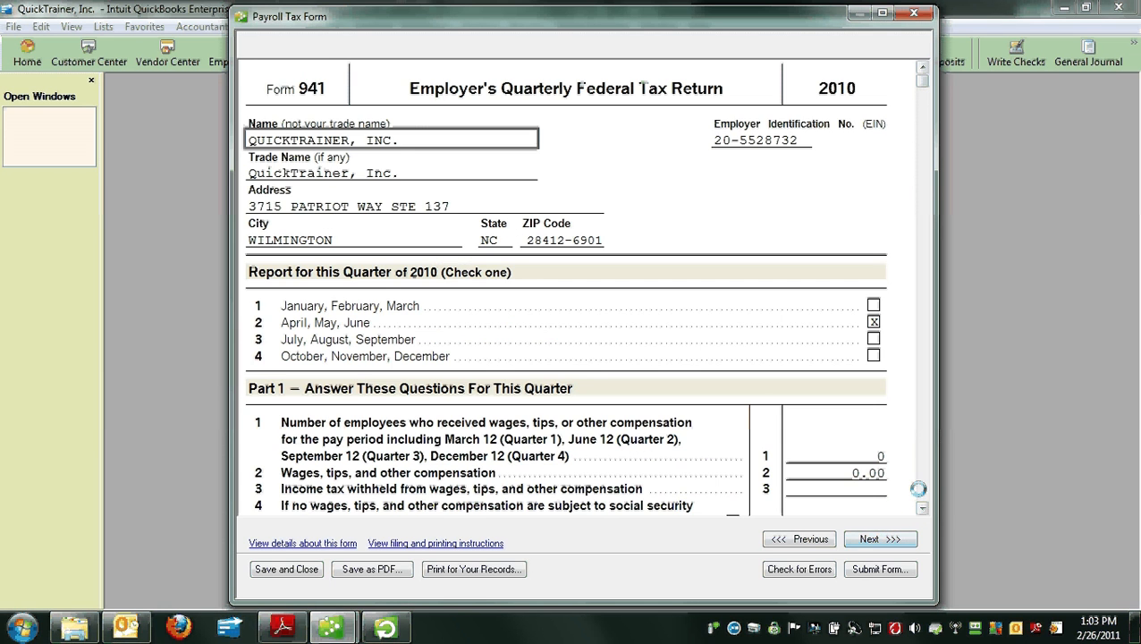
# Step: Run Check for Errors and enter the flagged missing signature date 07/15/2010
pyautogui.scroll(-3)
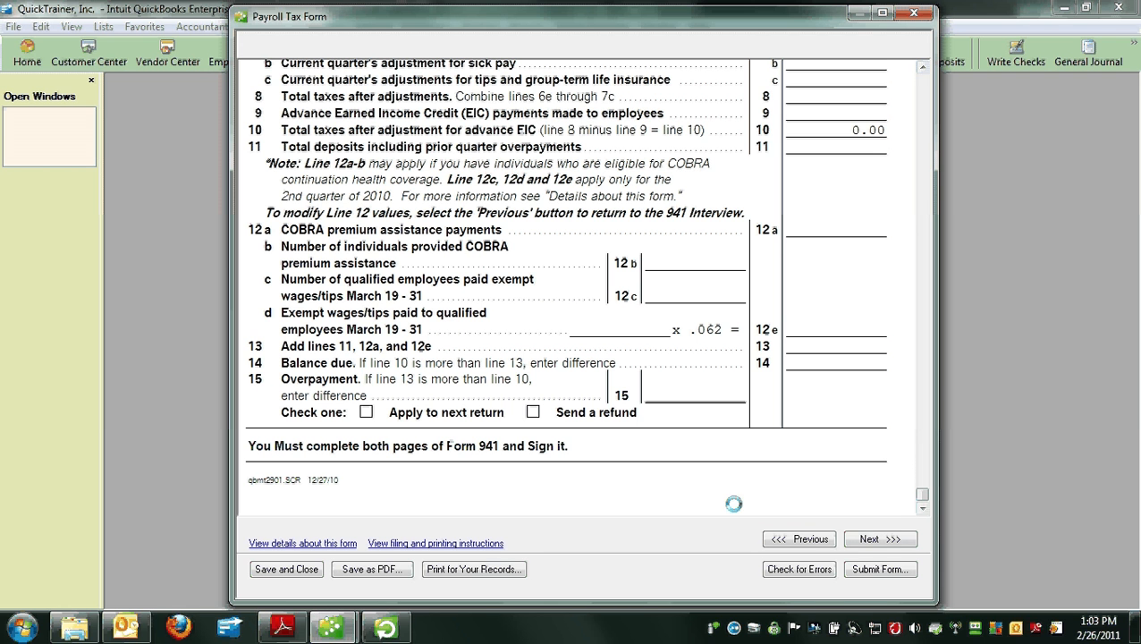
pyautogui.click(798, 568)
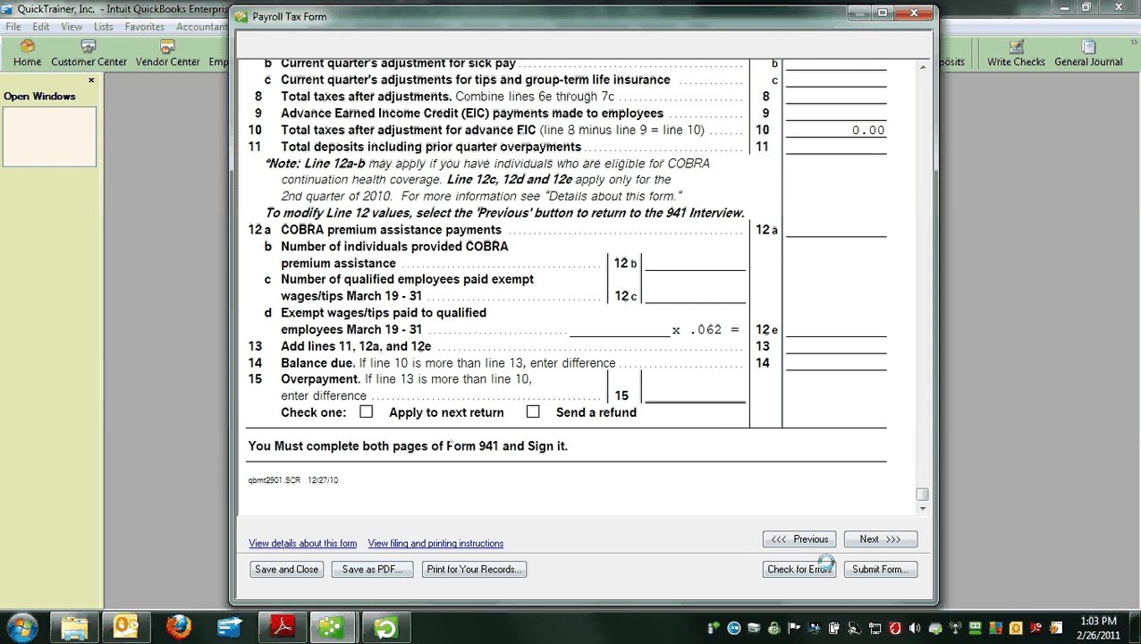
pyautogui.click(797, 568)
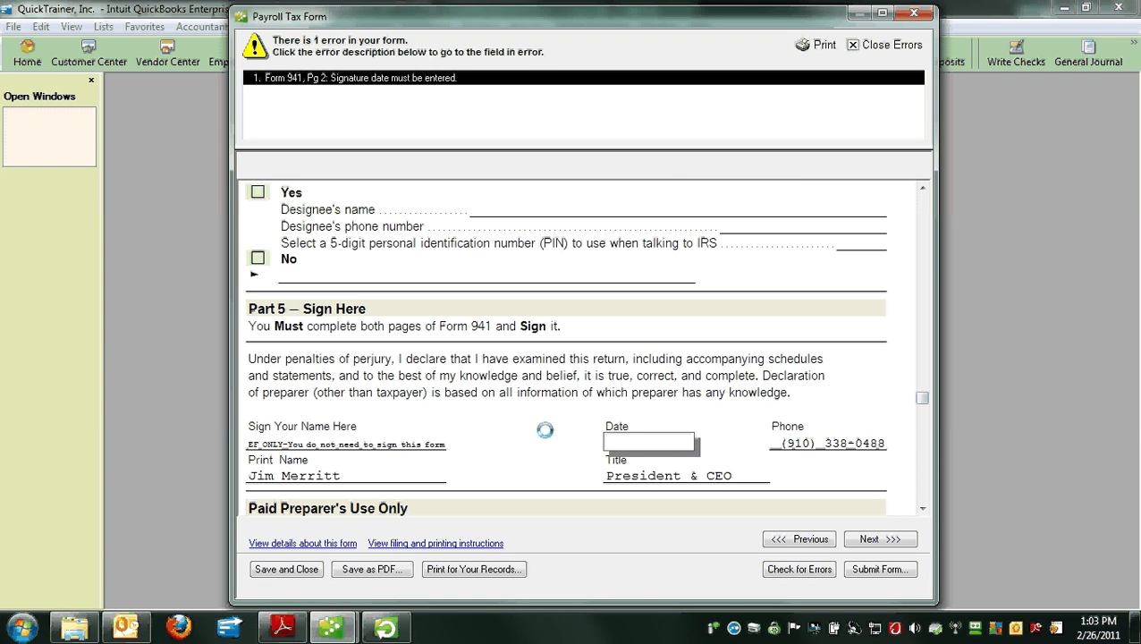
pyautogui.write('07/15/2010')
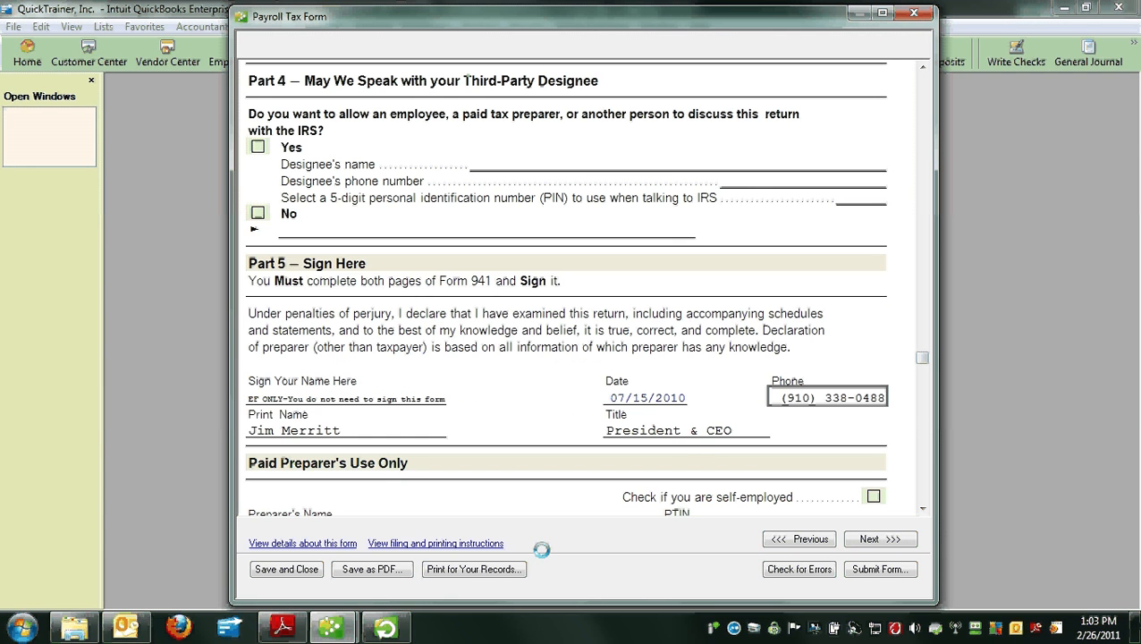
pyautogui.click(472, 568)
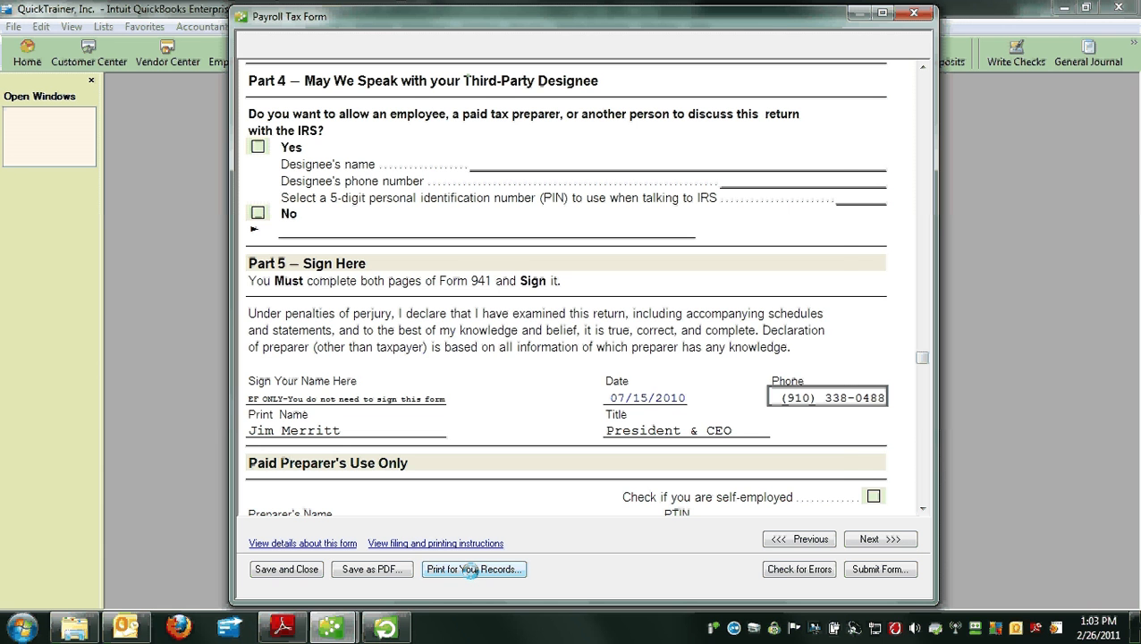
# Step: Print Form 941 for your records with Tax form(s) and filing instructions
pyautogui.click(473, 569)
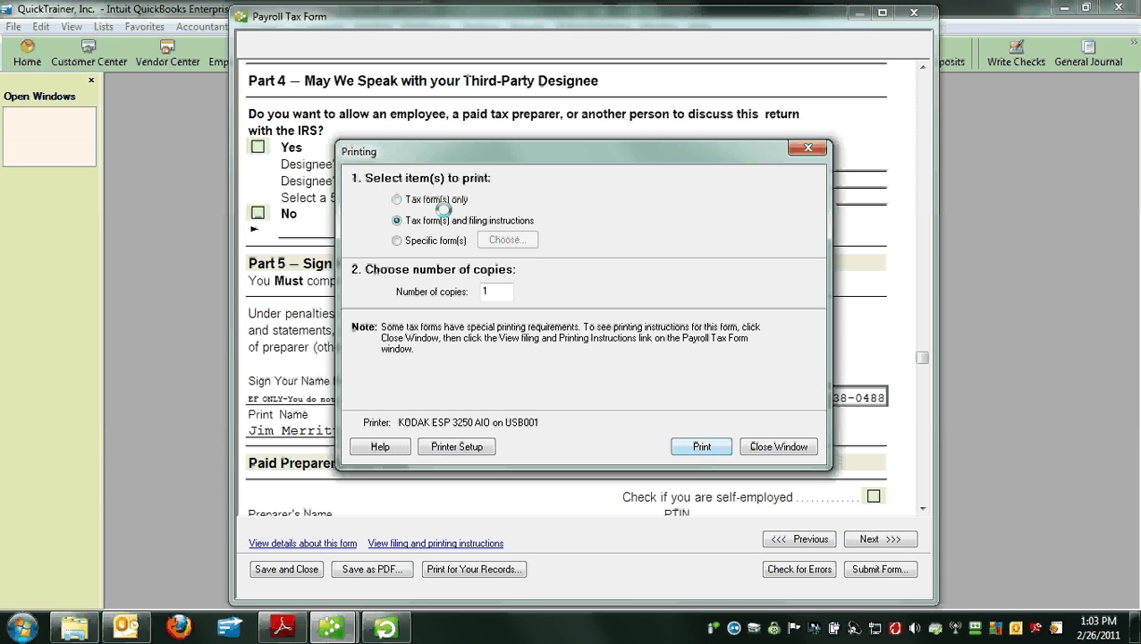
pyautogui.click(701, 447)
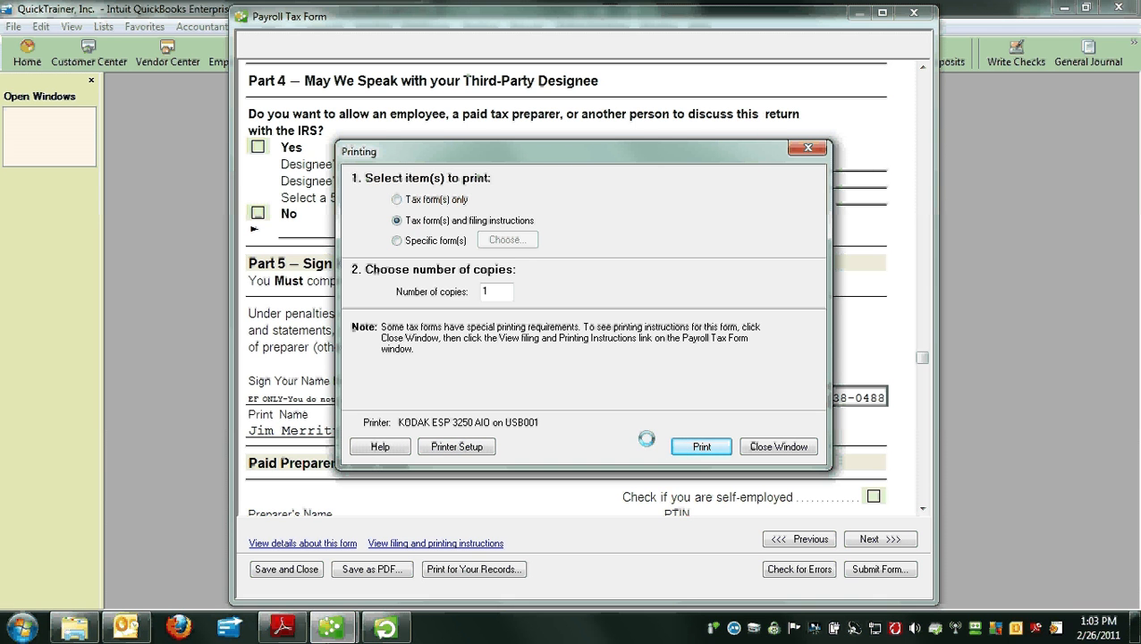
pyautogui.click(701, 447)
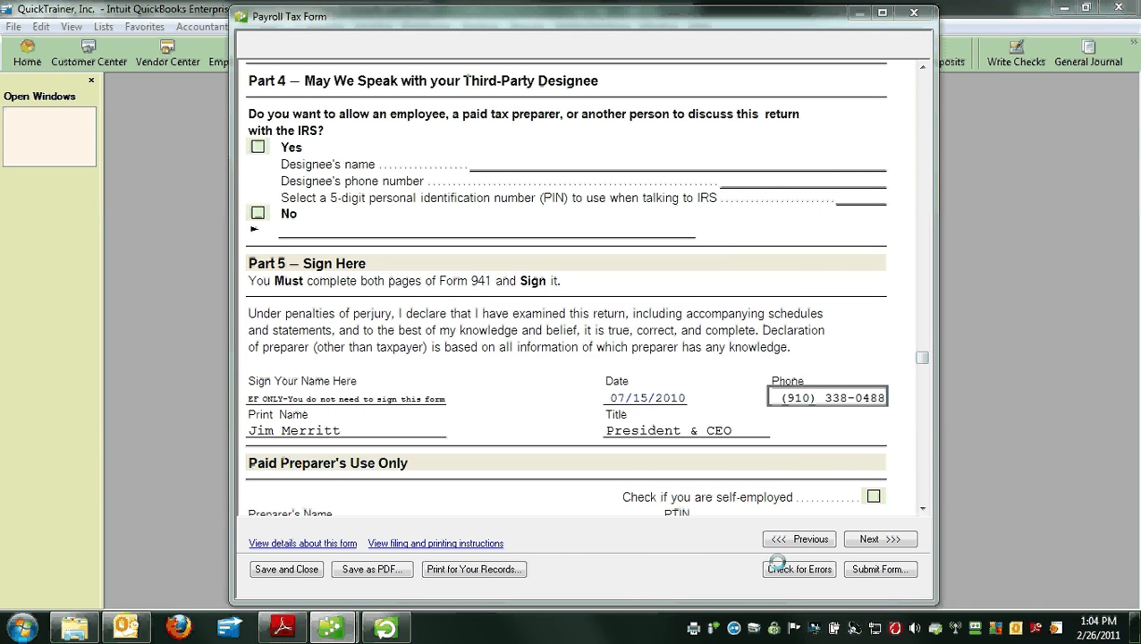
# Step: Recheck for errors, review the IRS mailing instructions due 08/02/2010, then Save and Close
pyautogui.click(436, 544)
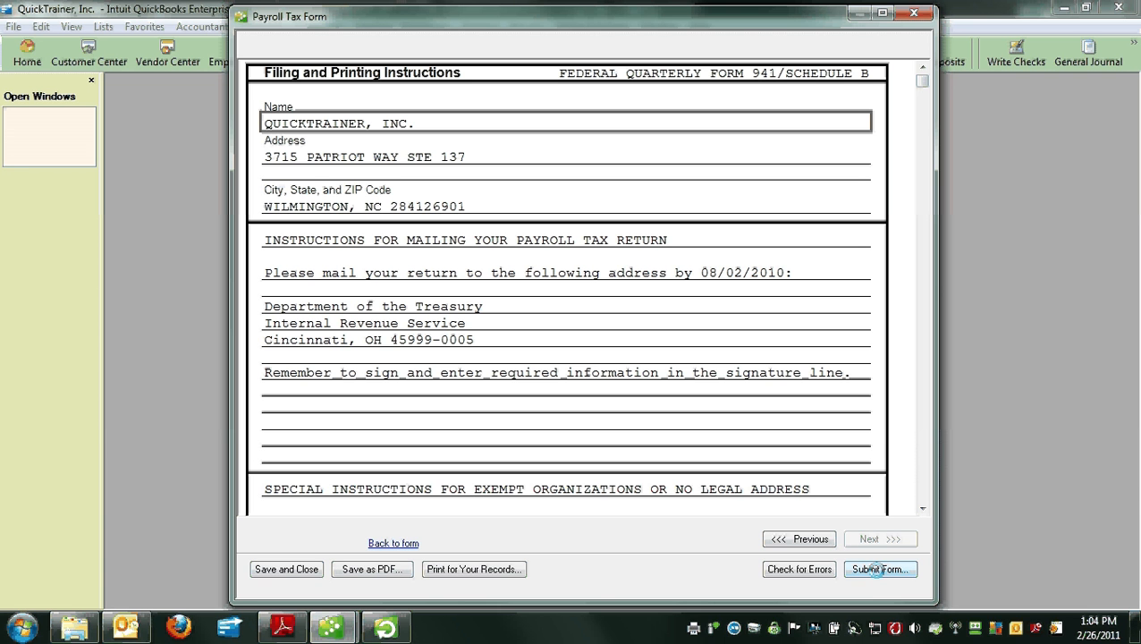
pyautogui.click(879, 568)
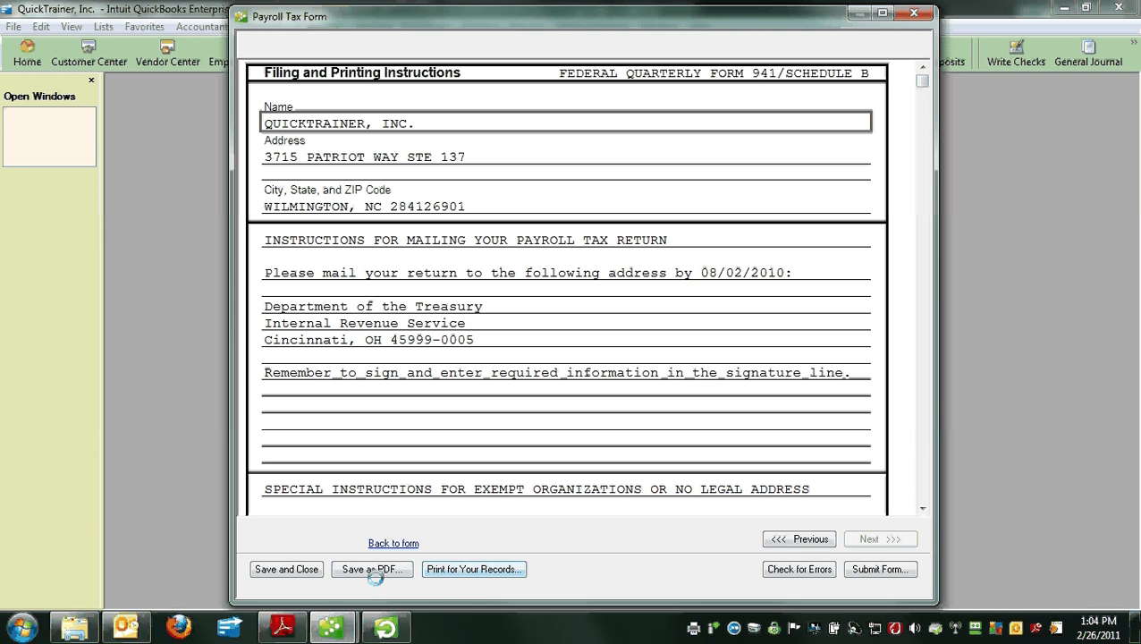
pyautogui.click(372, 569)
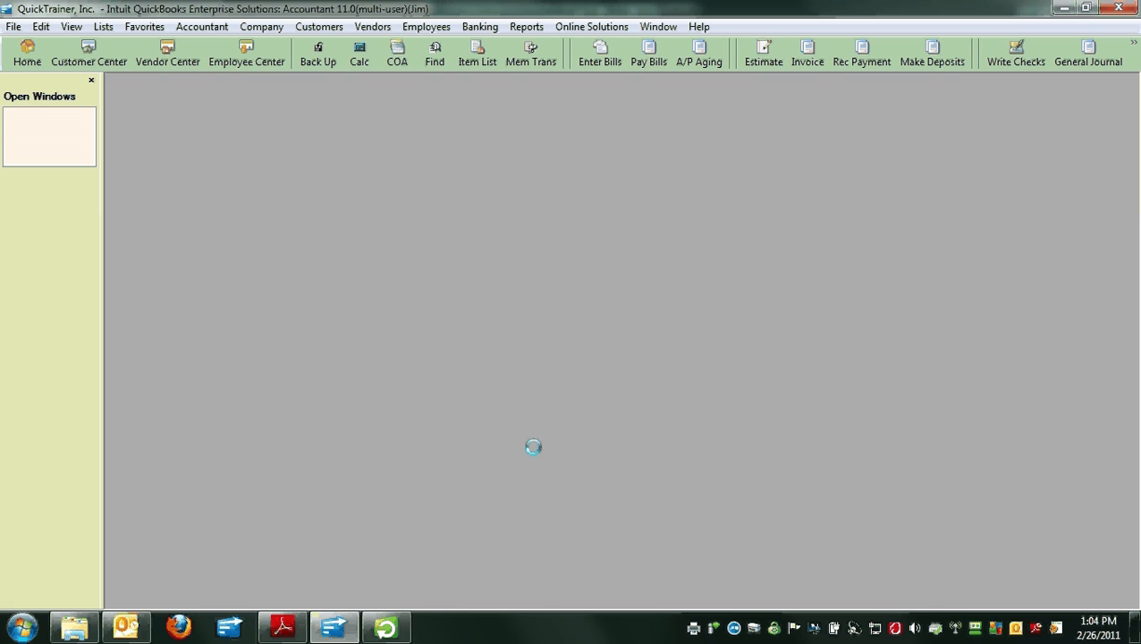
pyautogui.click(247, 54)
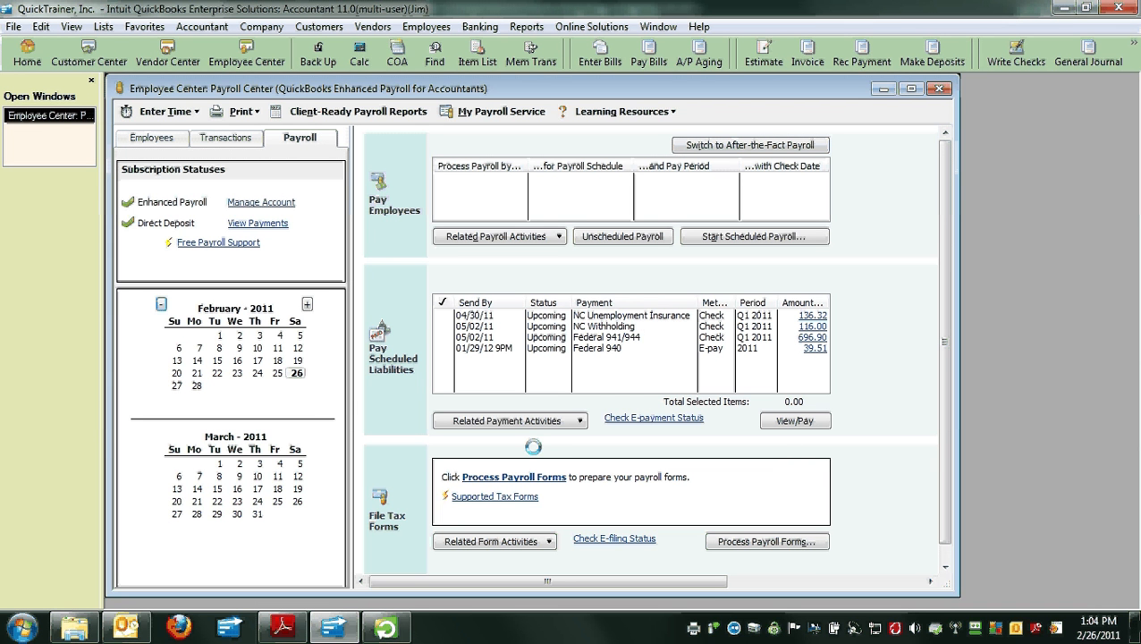